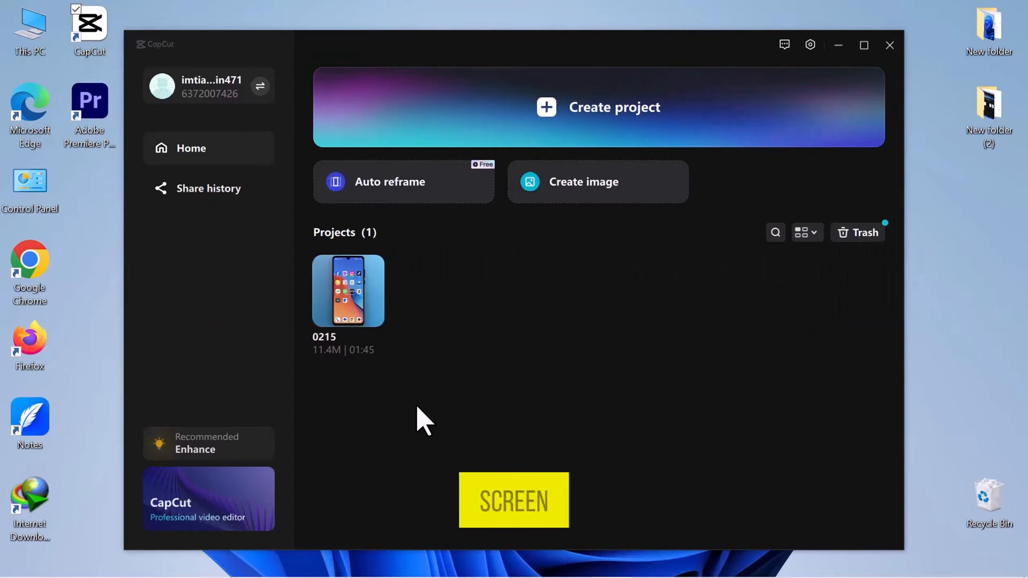
mouse_move(364, 292)
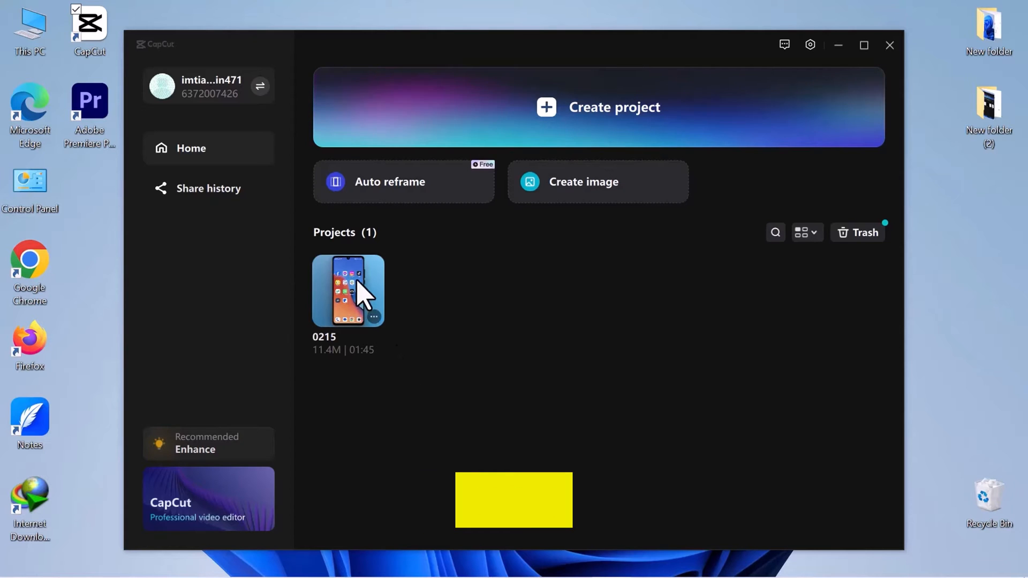
Step: Open the 0215 project and play its preview to watch the captions
click(889, 45)
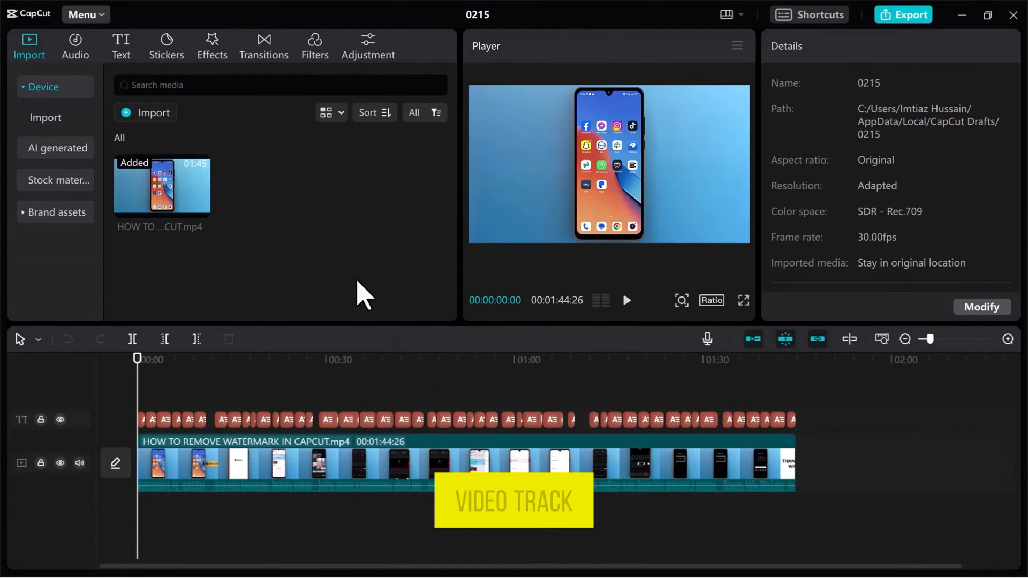
click(625, 300)
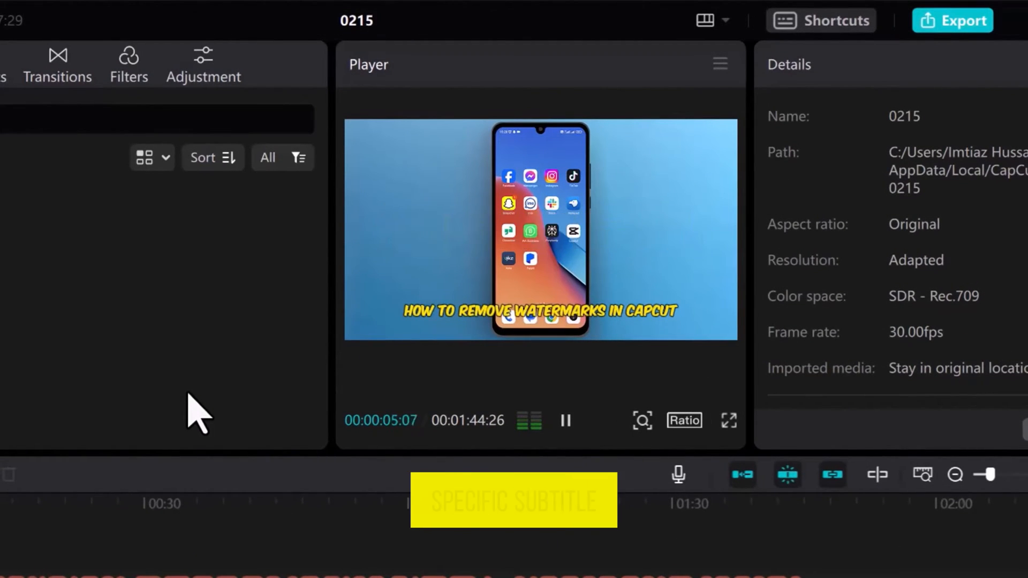
Step: Pause playback at about 5 seconds, on the 'So let's get started' caption
click(565, 420)
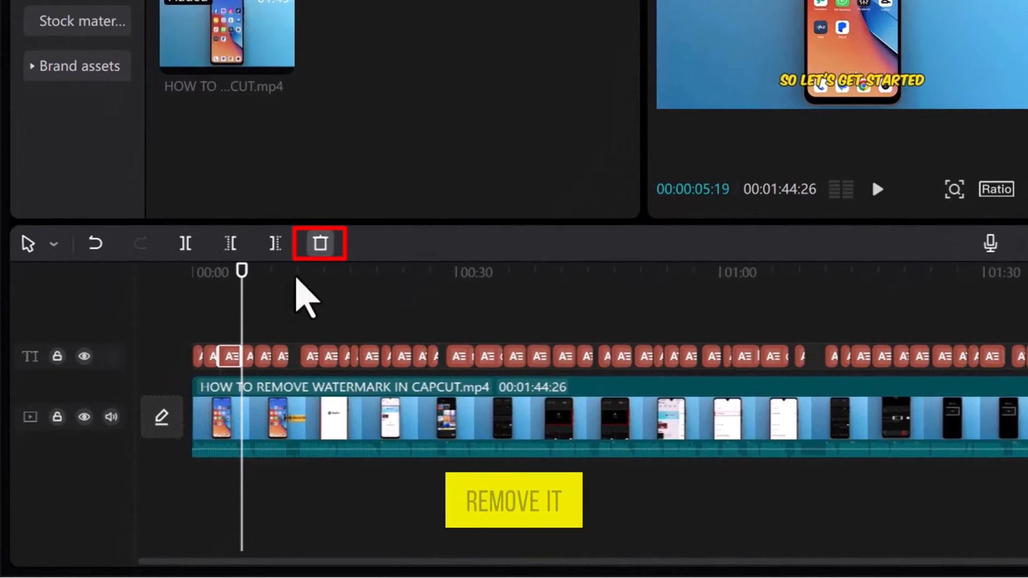
mouse_move(320, 243)
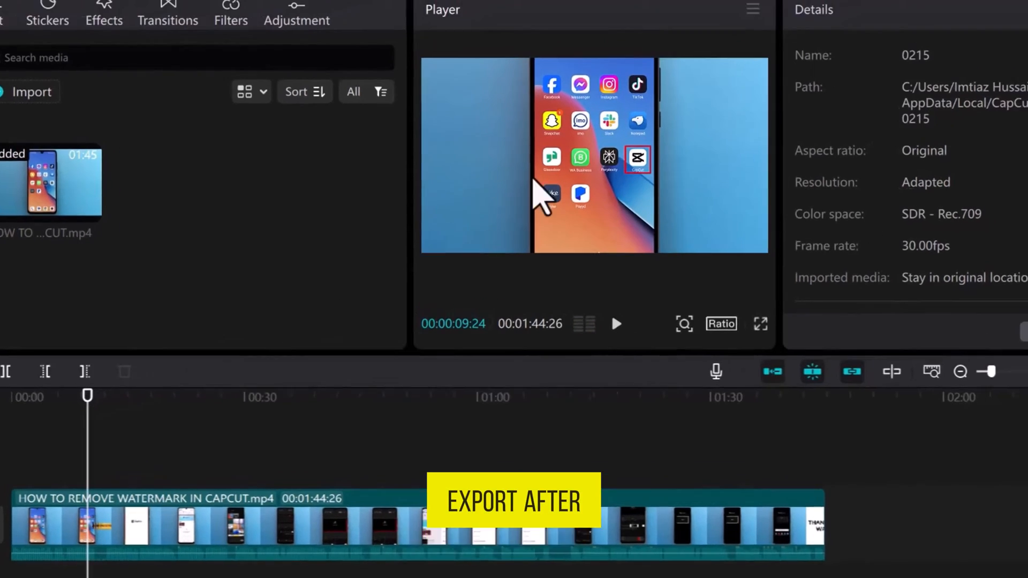
Step: Export as 'remove watermark in capcut' at 1080P H.264 MP4, then close the export window
click(862, 19)
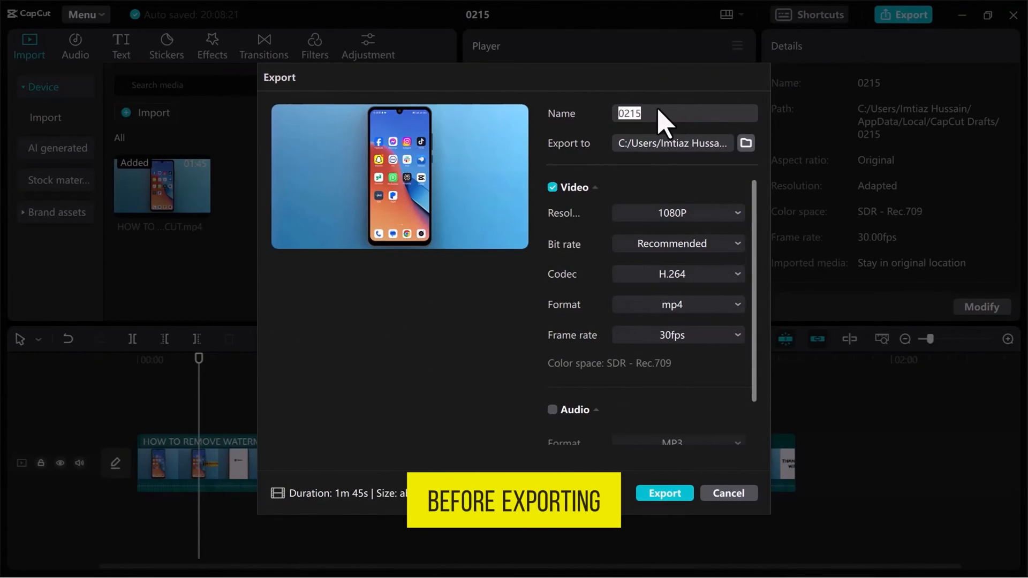
text(remove watermark in capcut)
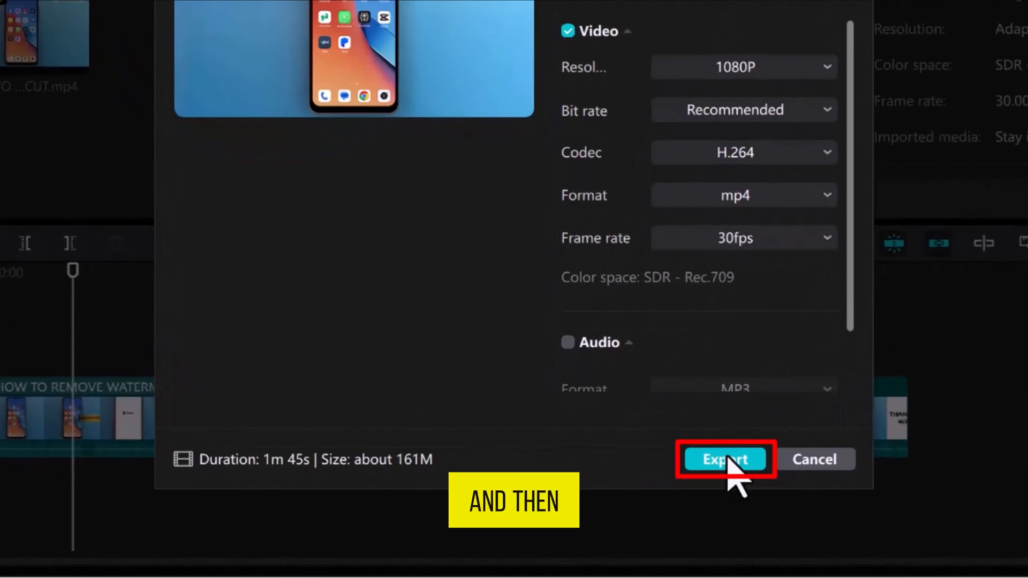
click(724, 459)
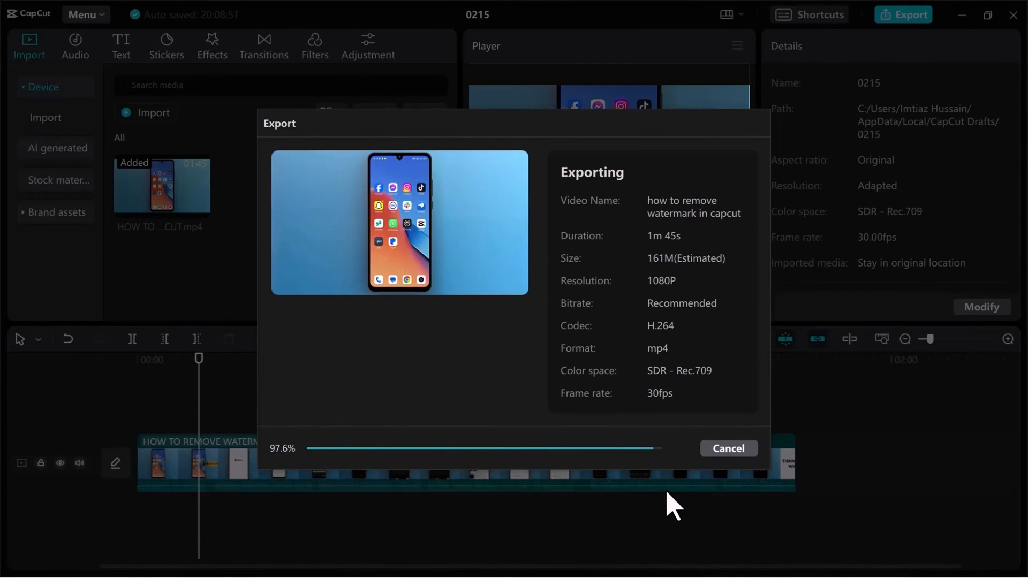
click(727, 449)
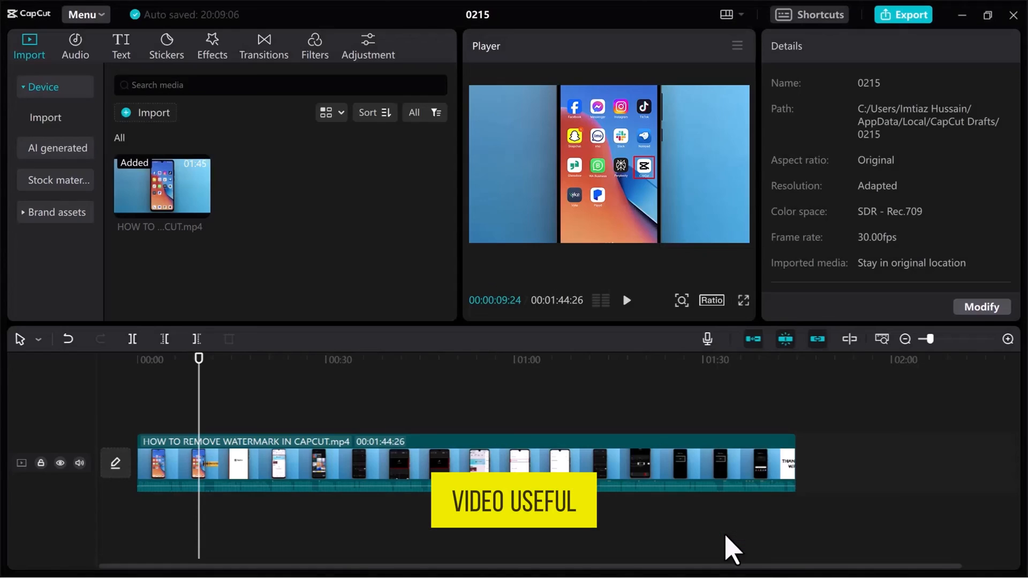